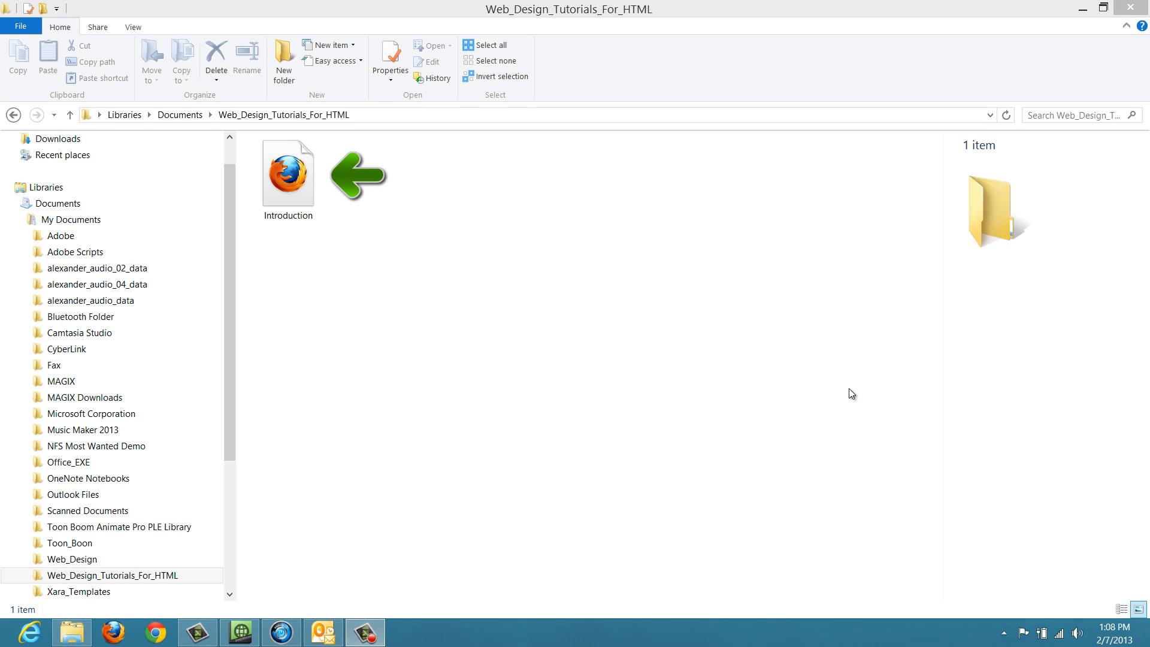
{"action": "mouse_move", "coordinate": [329, 190]}
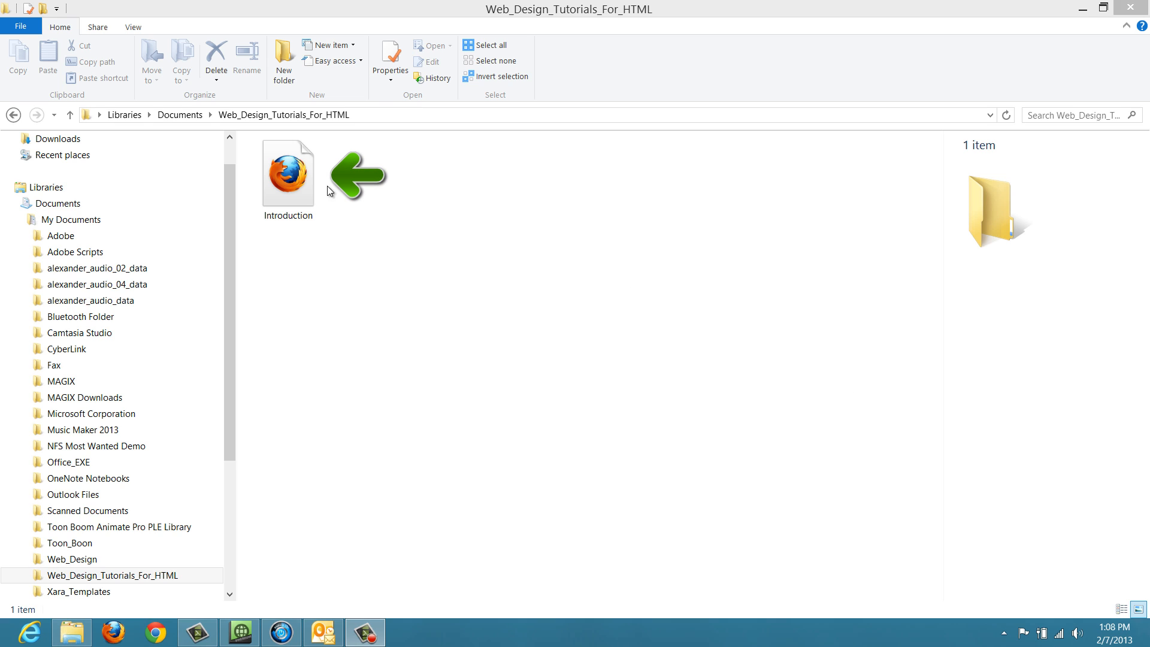
Select the Introduction HTML document to show its details pane
{"action": "left_click", "coordinate": [296, 174]}
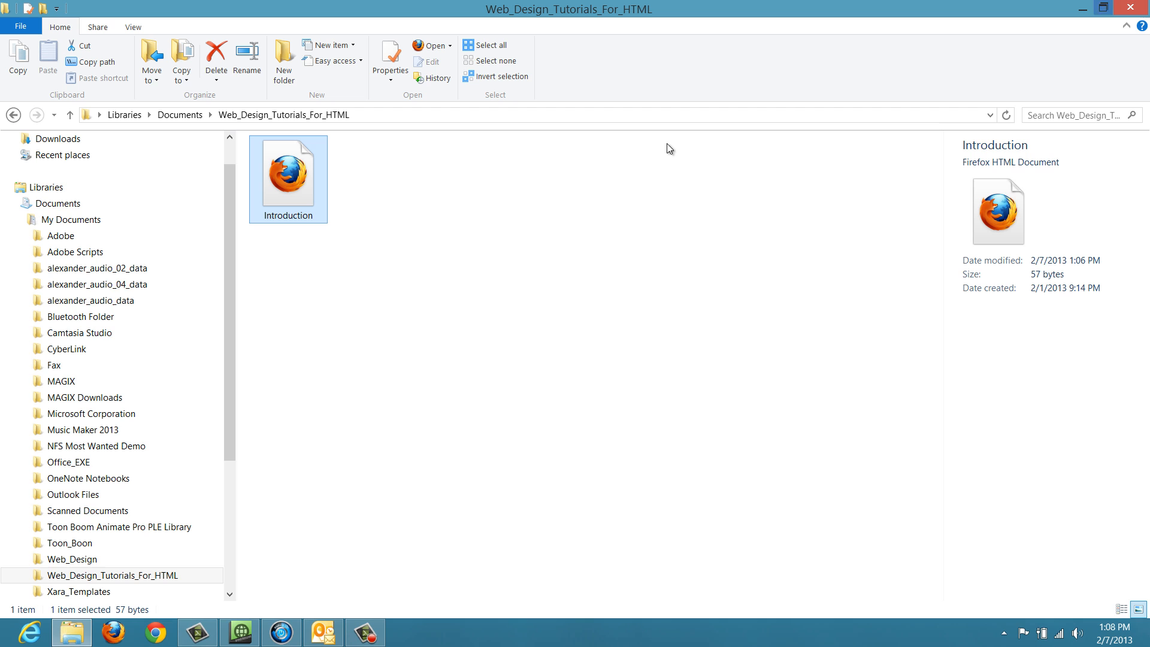
Open Introduction.htm in Notepad via Open with
{"action": "right_click", "coordinate": [289, 173]}
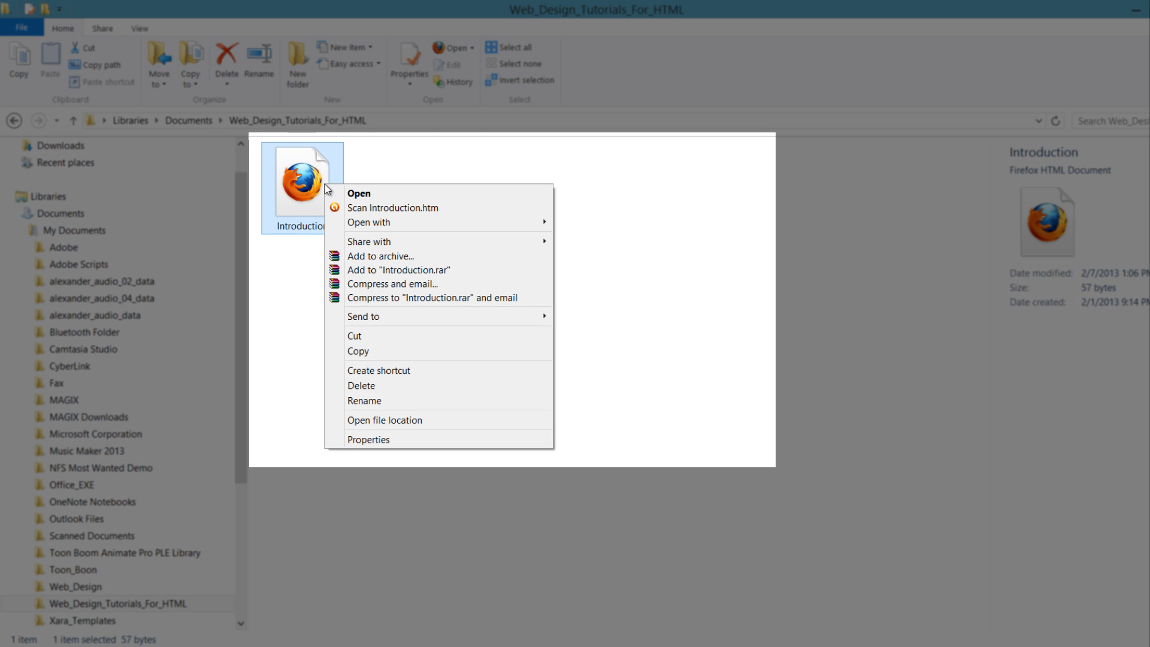
{"action": "left_click", "coordinate": [392, 222]}
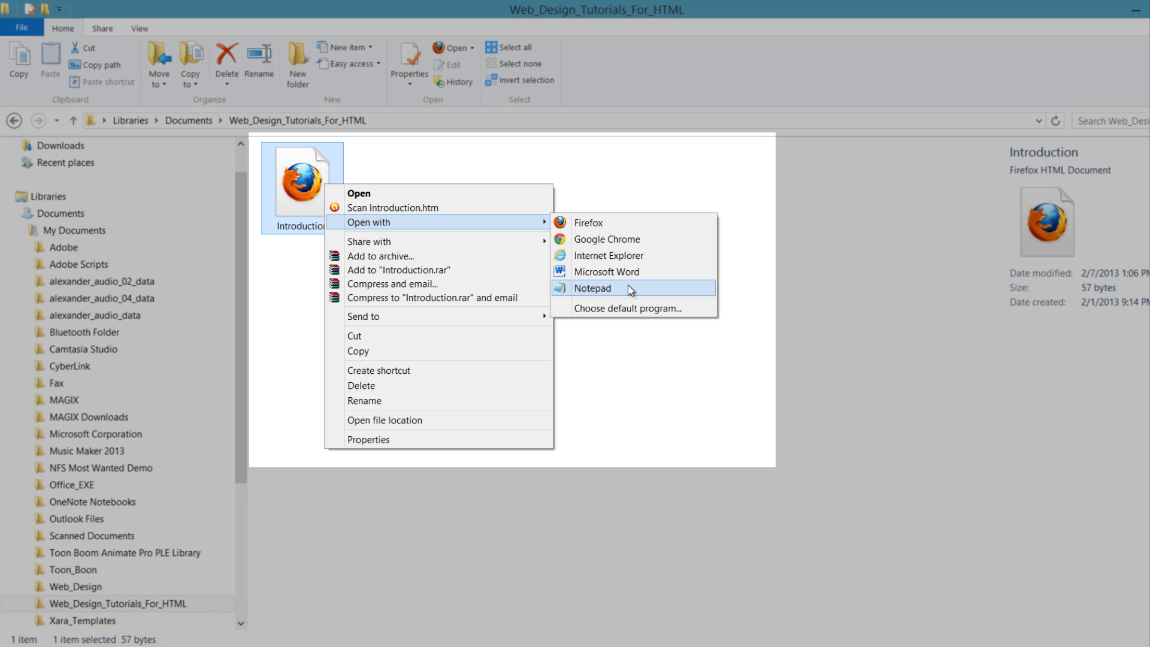
{"action": "left_click", "coordinate": [616, 288]}
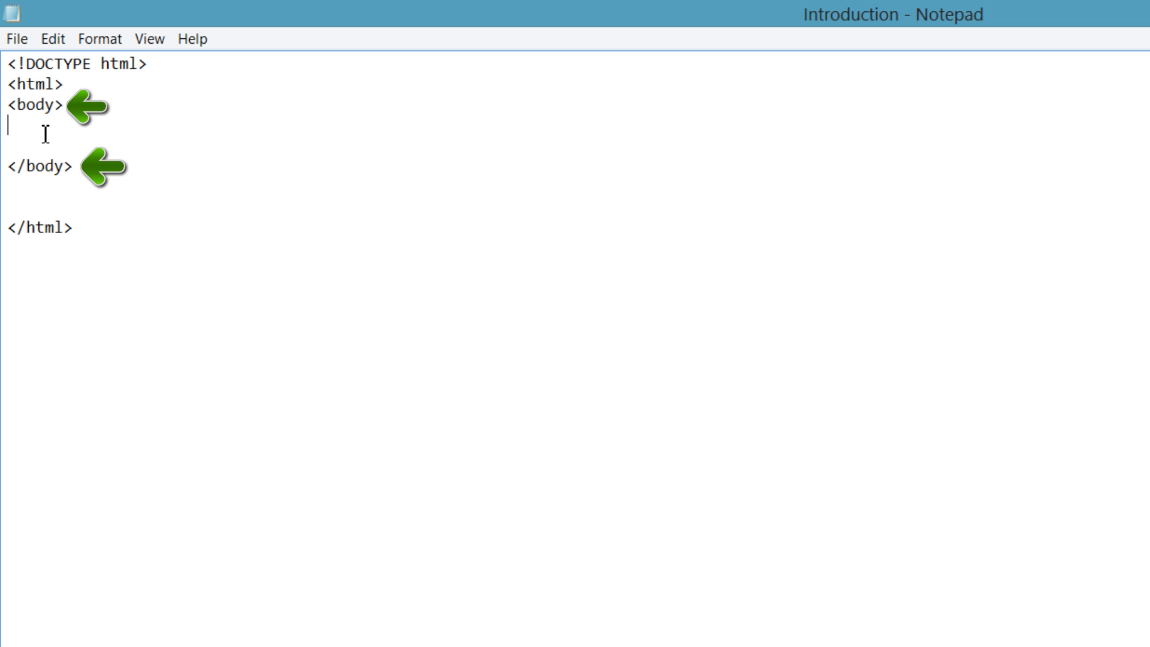
Type the h1 heading 'Web Design Tutorials for HTML' between the body tags
{"action": "type", "text": "<"}
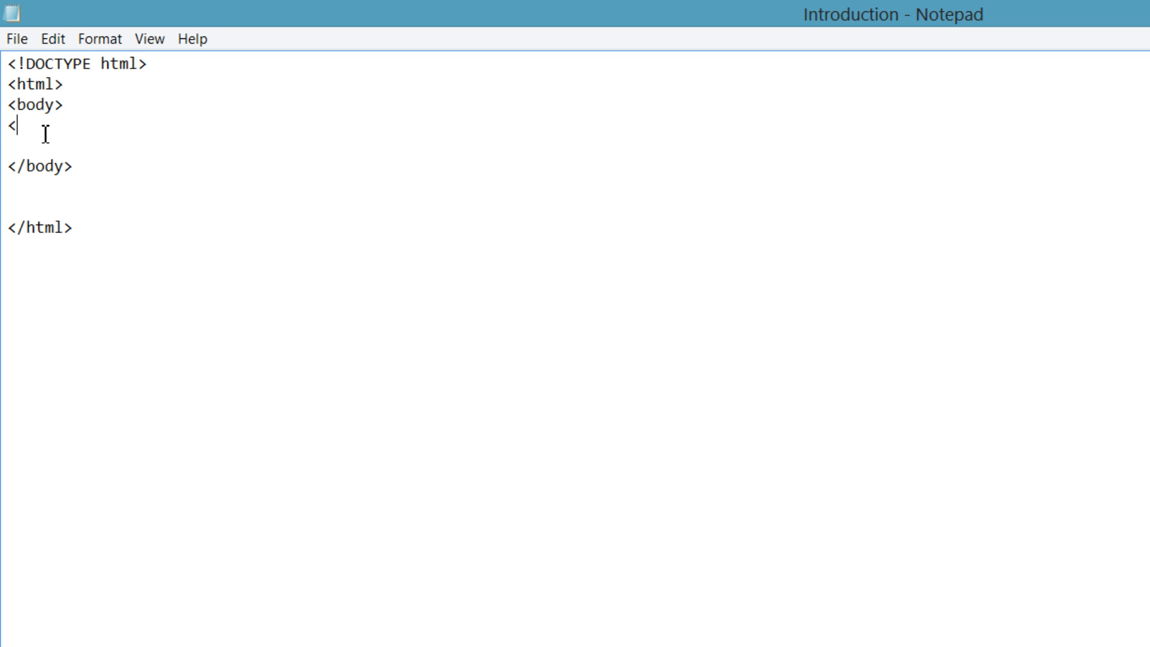
{"action": "type", "text": "h1>"}
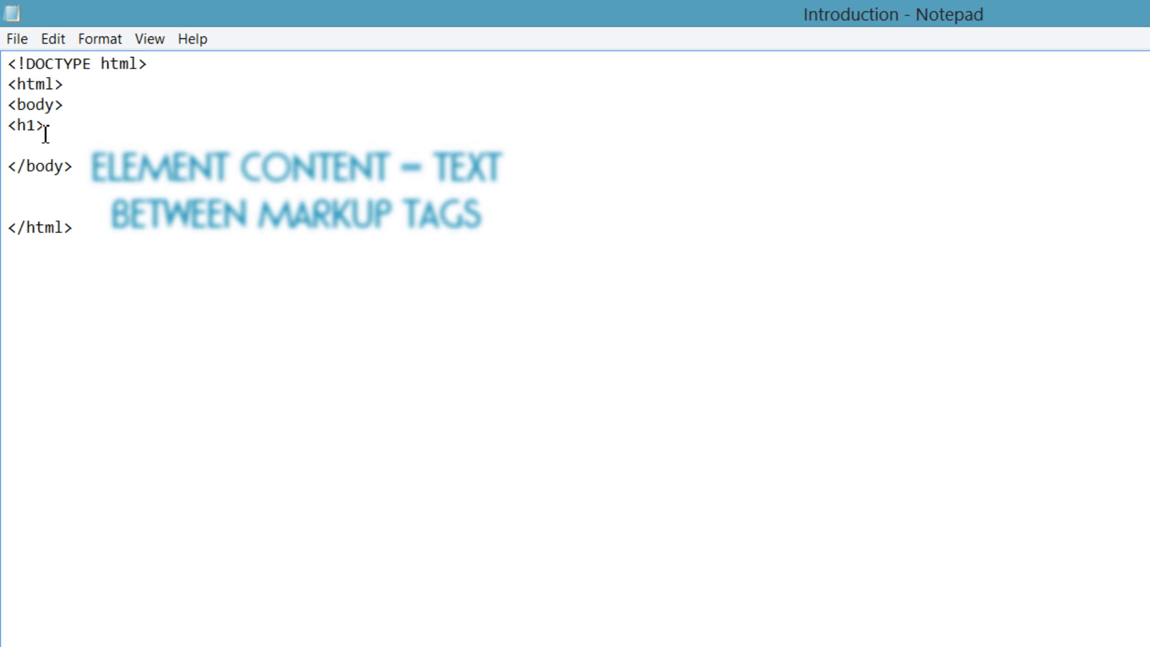
{"action": "type", "text": "Web Design"}
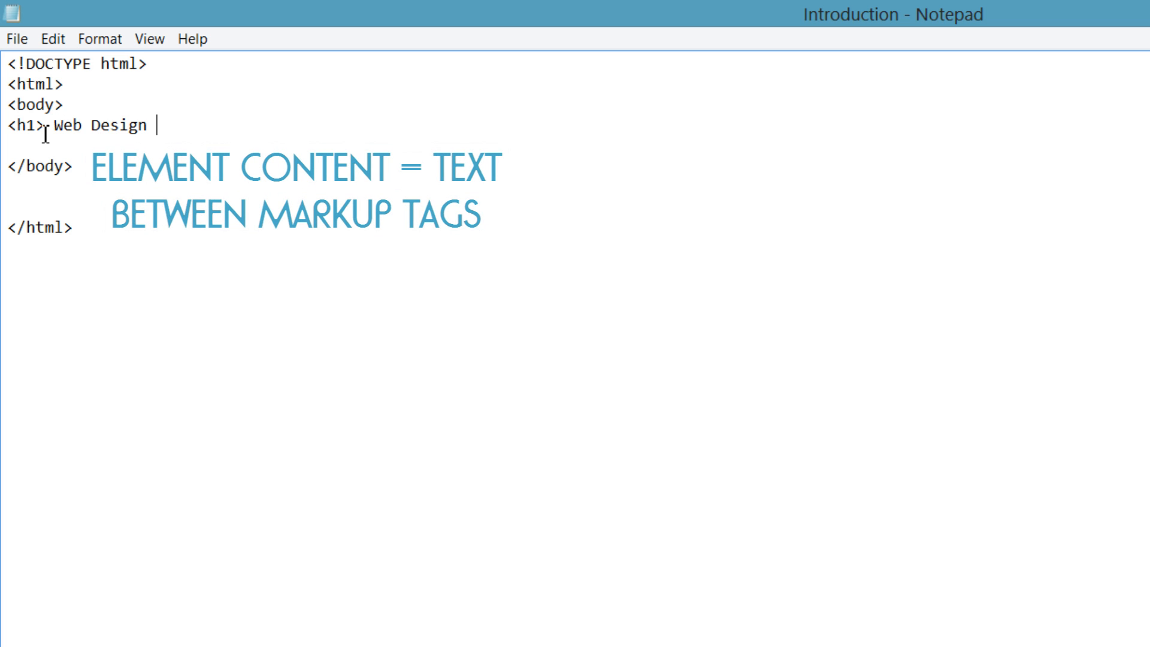
{"action": "type", "text": "Tuot"}
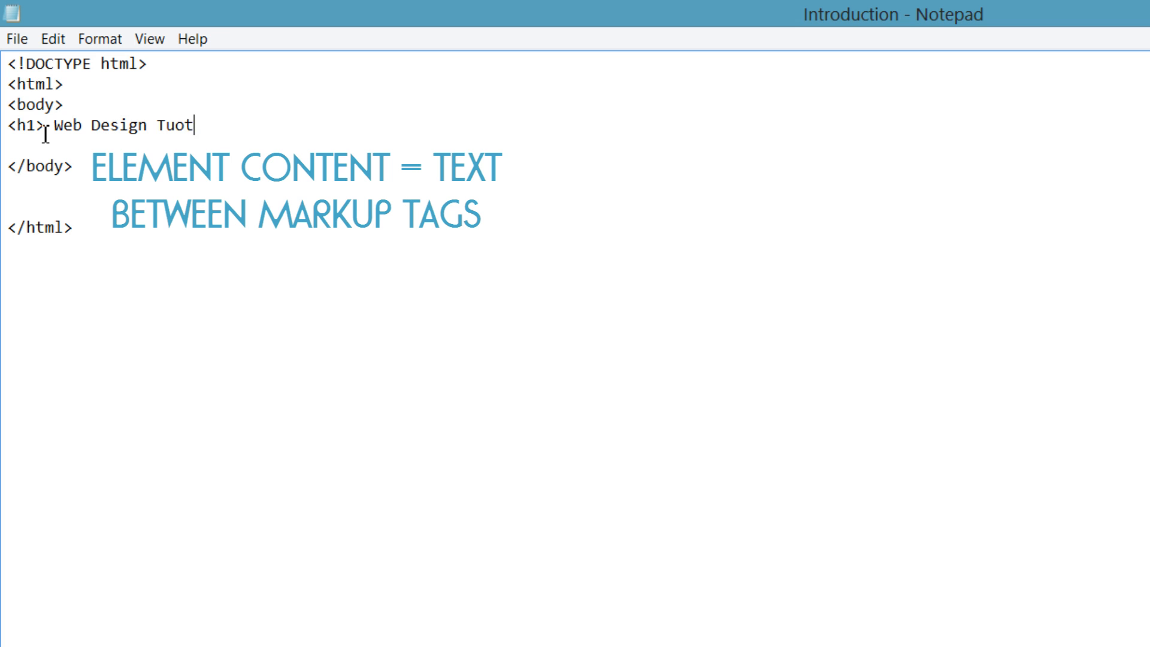
{"action": "type", "text": "ials for HTML </h1"}
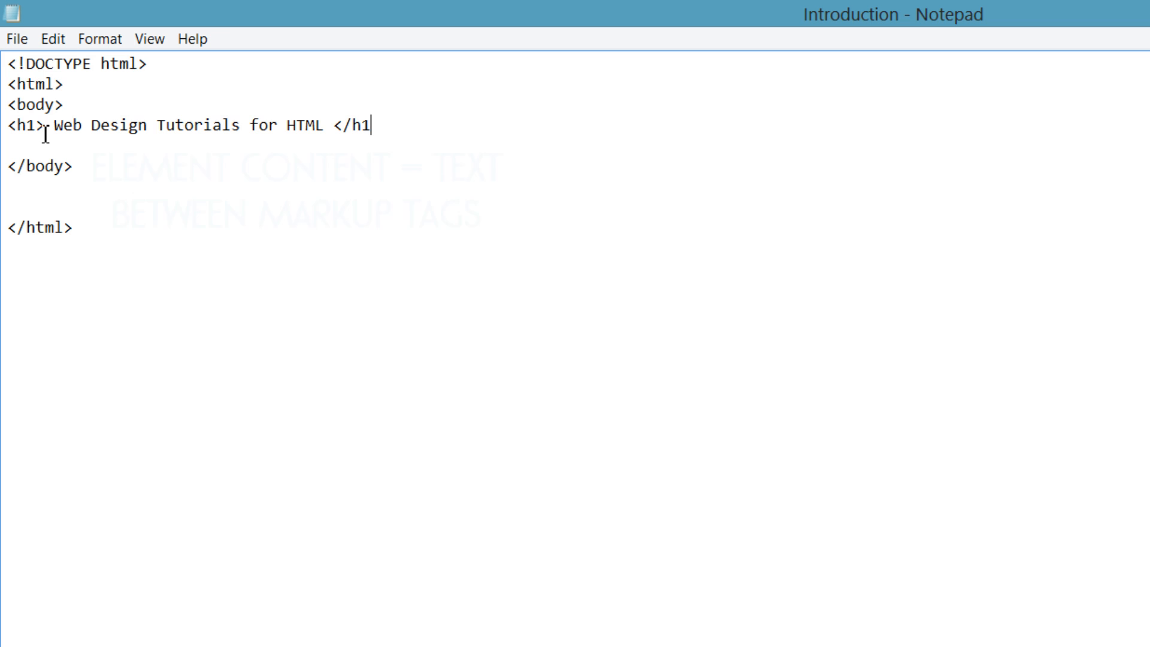
{"action": "type", "text": ">"}
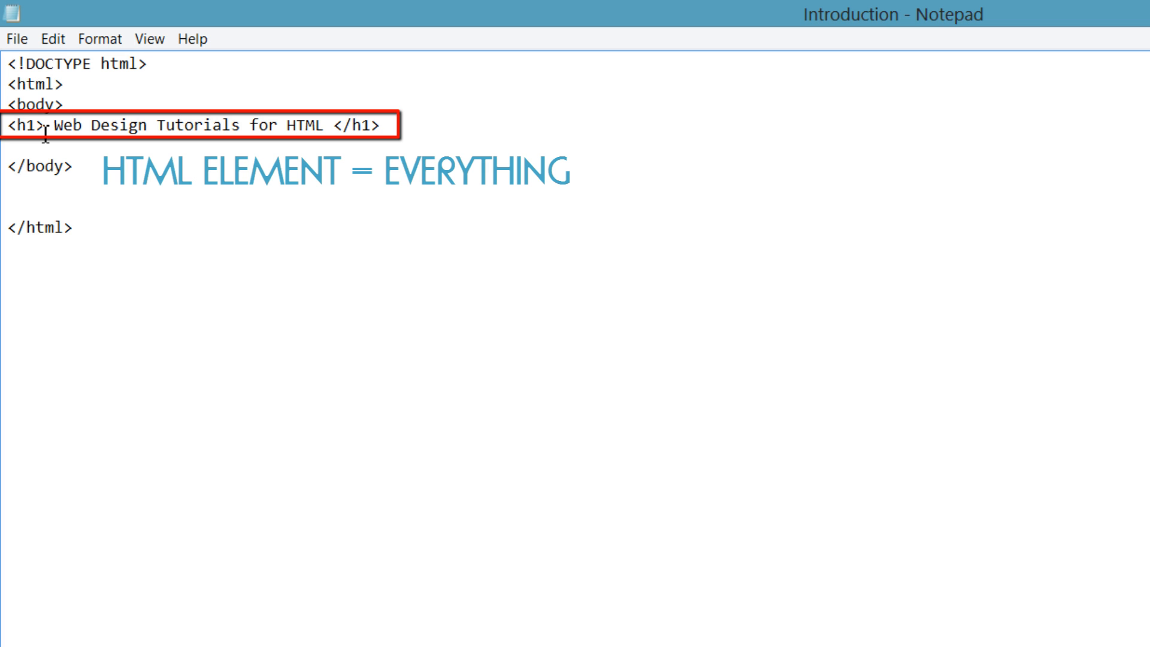
Save Introduction.htm with Ctrl+S and return to the File Explorer folder
{"action": "left_click", "coordinate": [379, 125]}
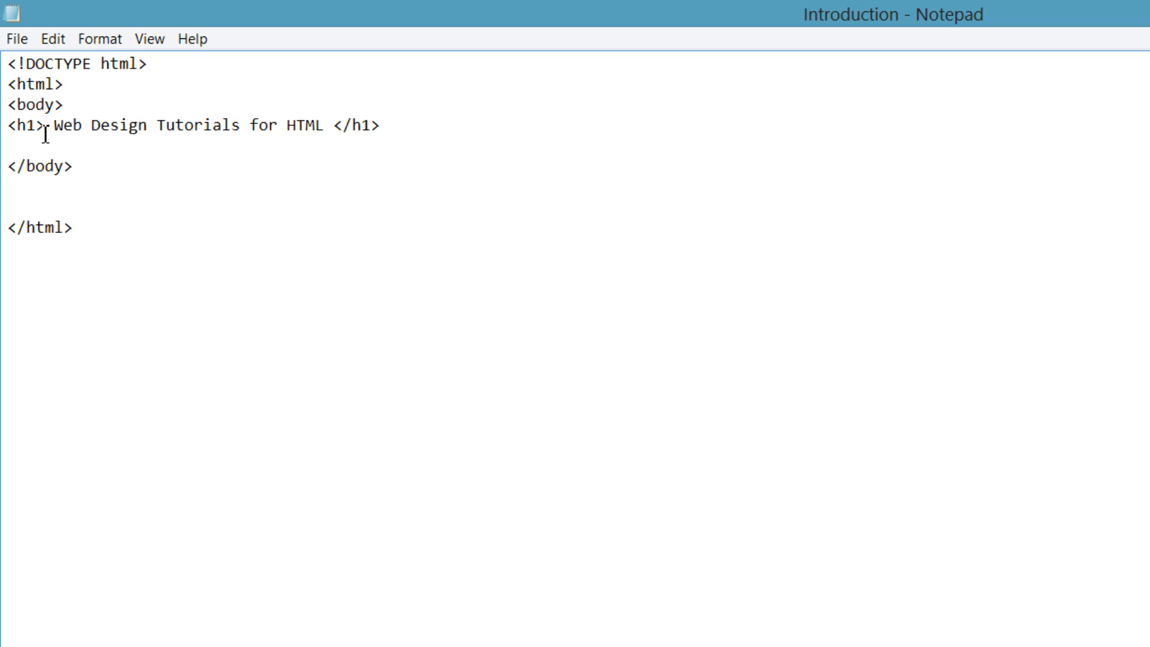
{"action": "key", "text": "Ctrl+s"}
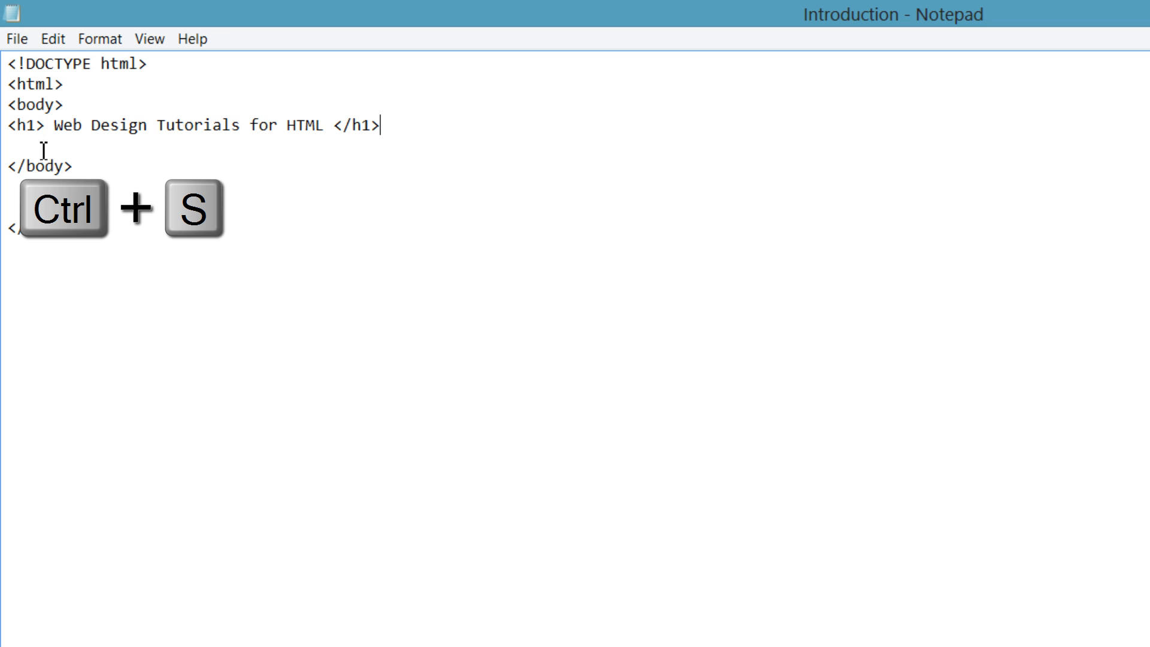
{"action": "key", "text": "ctrl+s"}
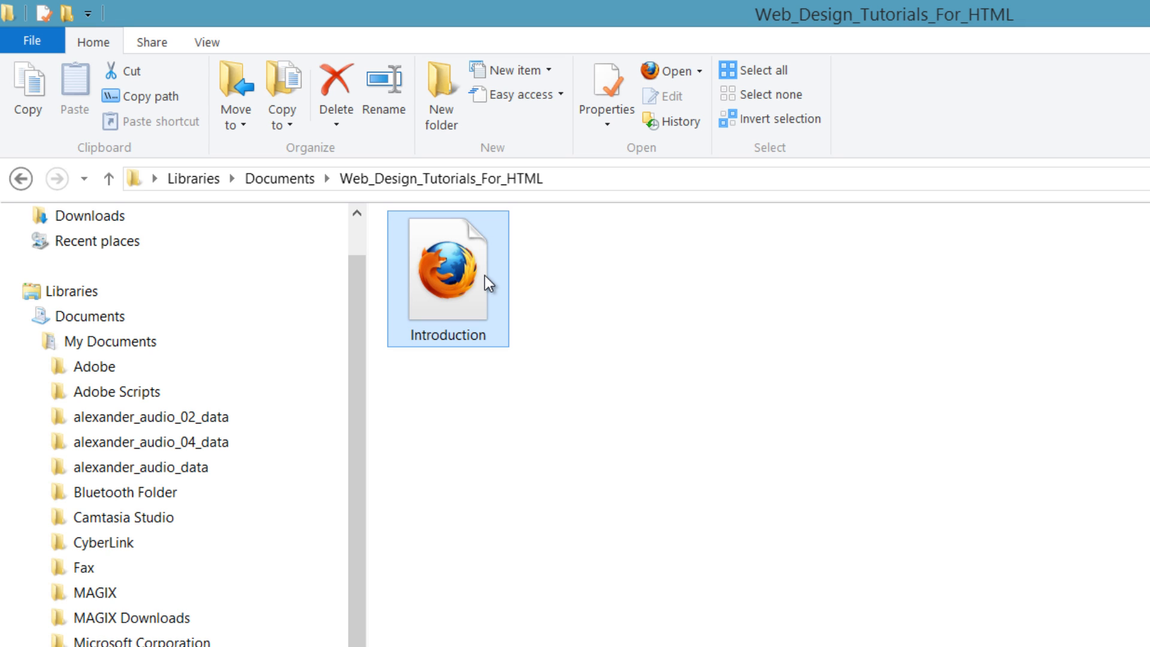
{"action": "double_click", "coordinate": [447, 267]}
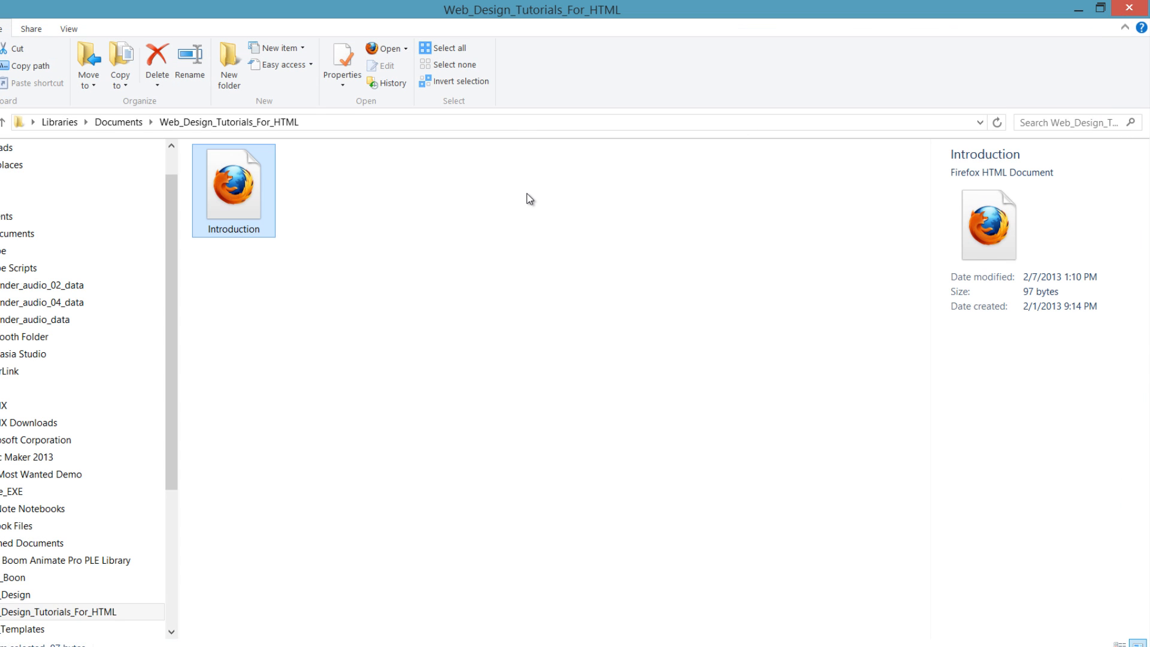
Type the h2 subheading 'HTML Markup Tags' under the h1 and save
{"action": "double_click", "coordinate": [234, 186]}
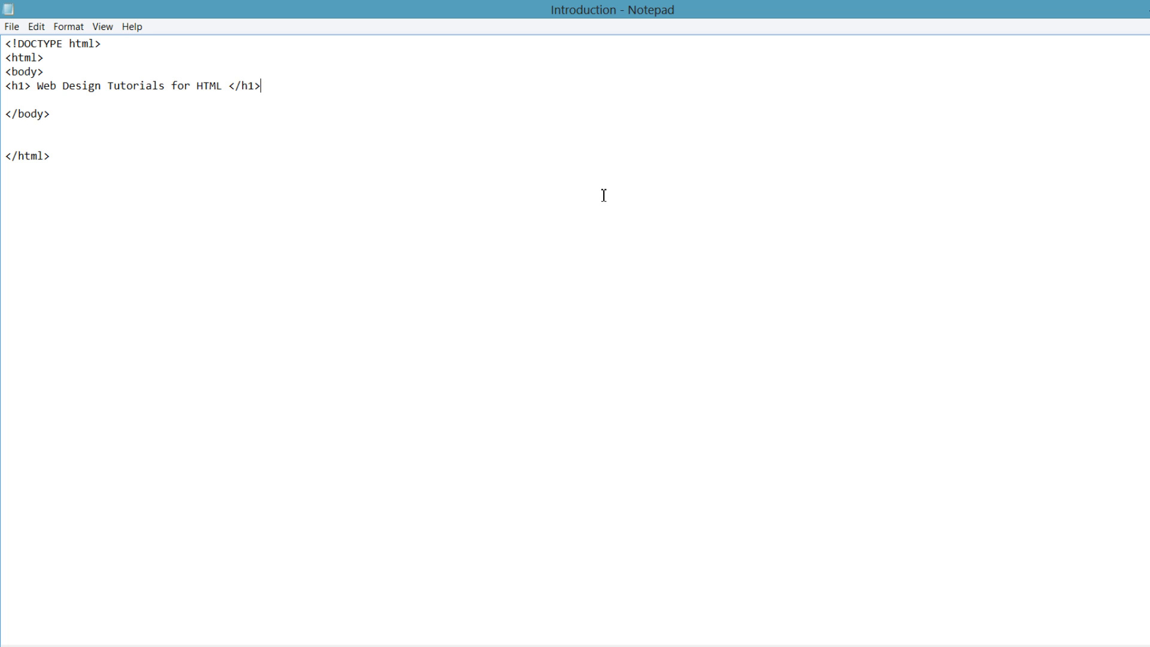
{"action": "type", "text": "<h"}
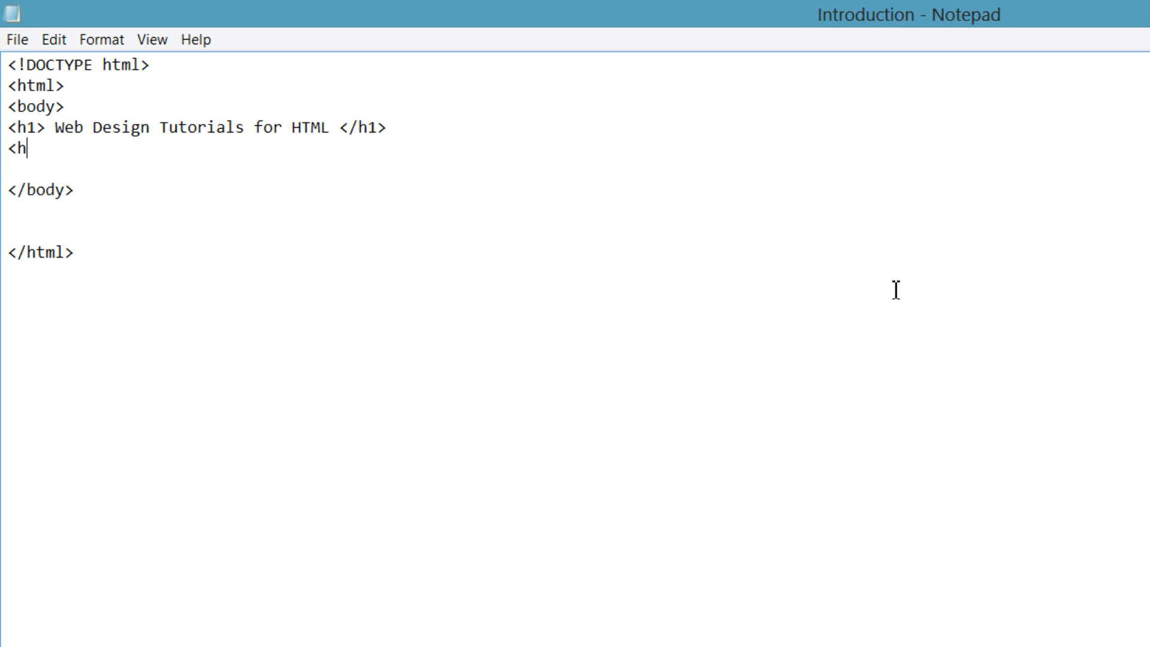
{"action": "type", "text": "2>"}
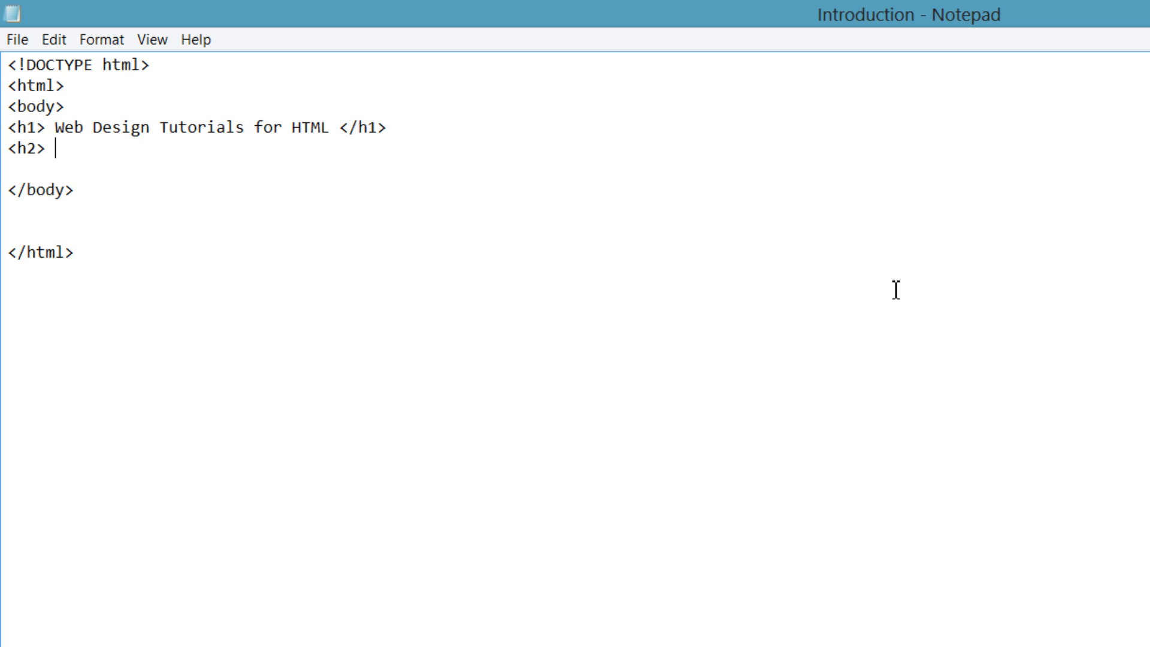
{"action": "type", "text": "HT"}
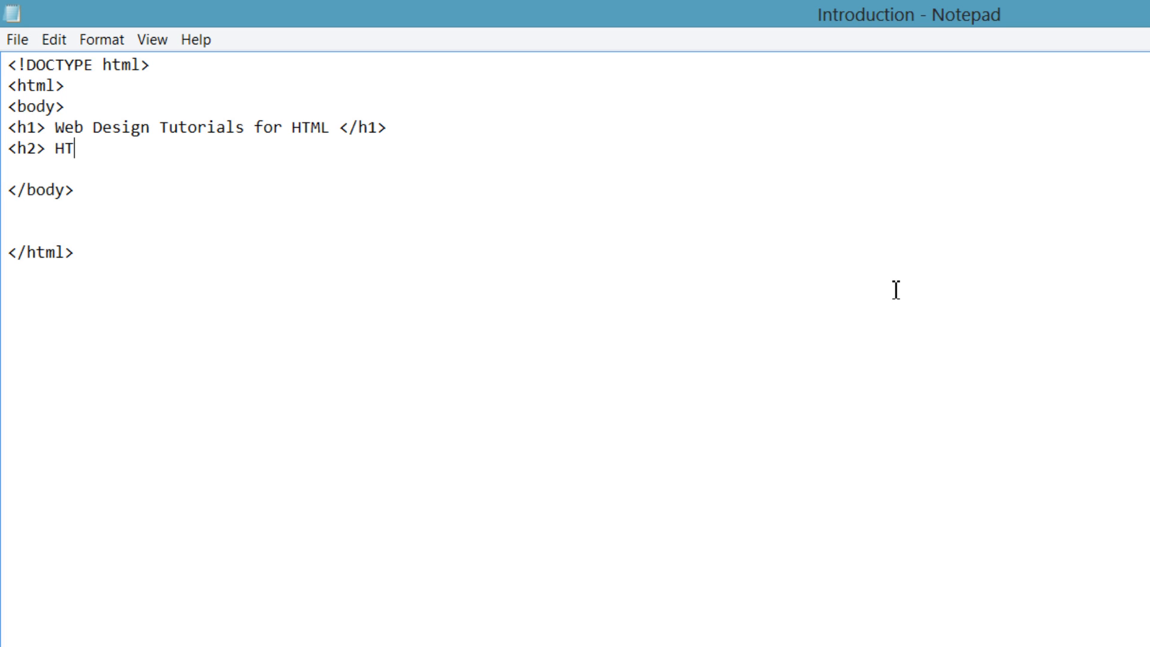
{"action": "type", "text": "ML MA"}
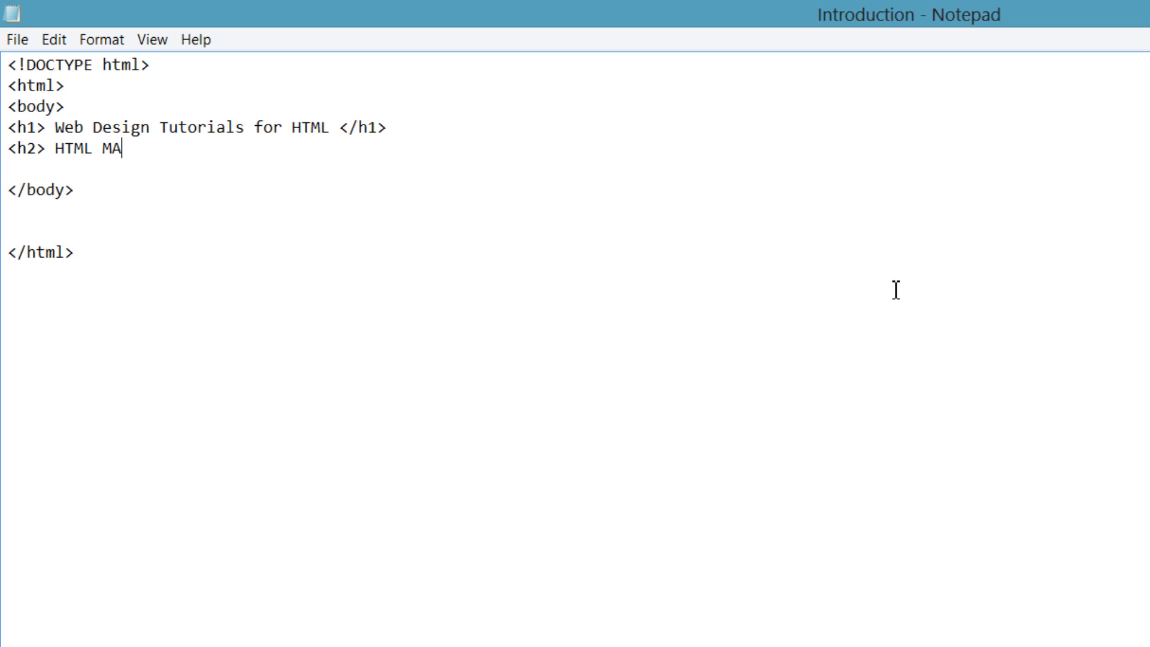
{"action": "type", "text": "rkup Ta"}
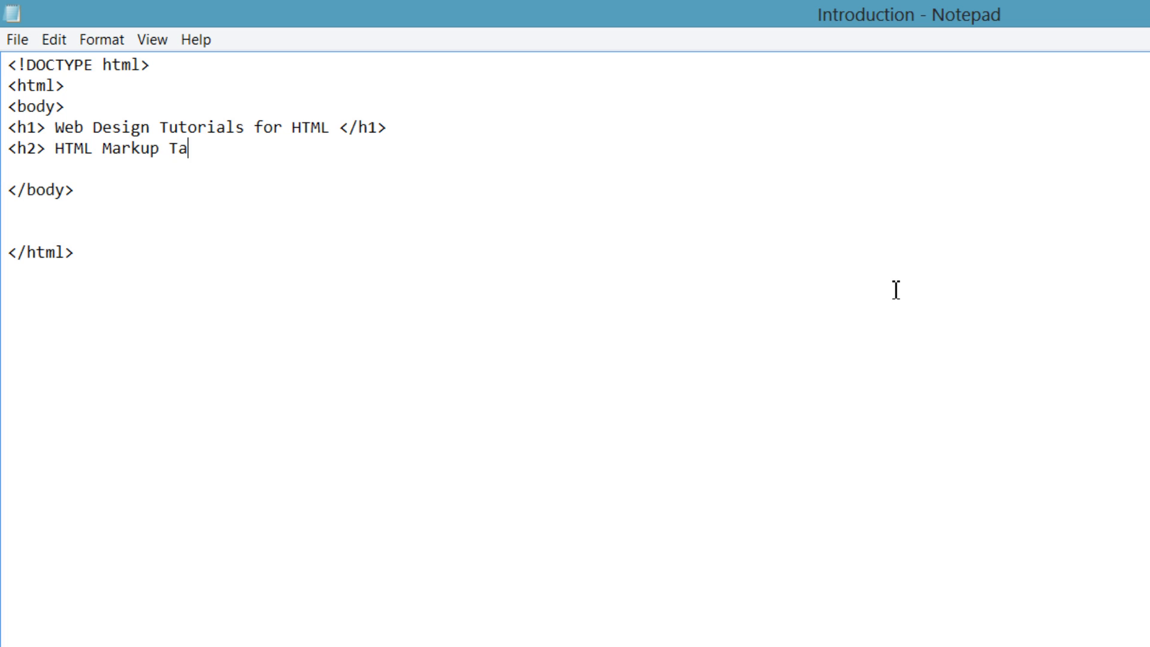
{"action": "type", "text": "gs </h2>"}
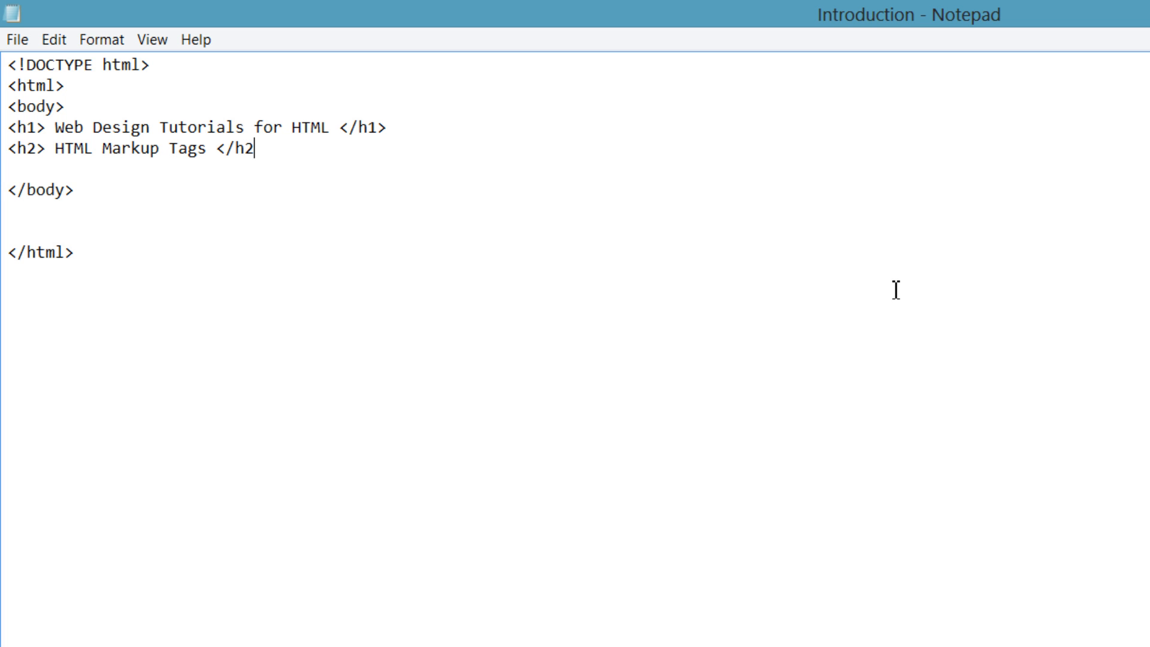
{"action": "type", "text": ">"}
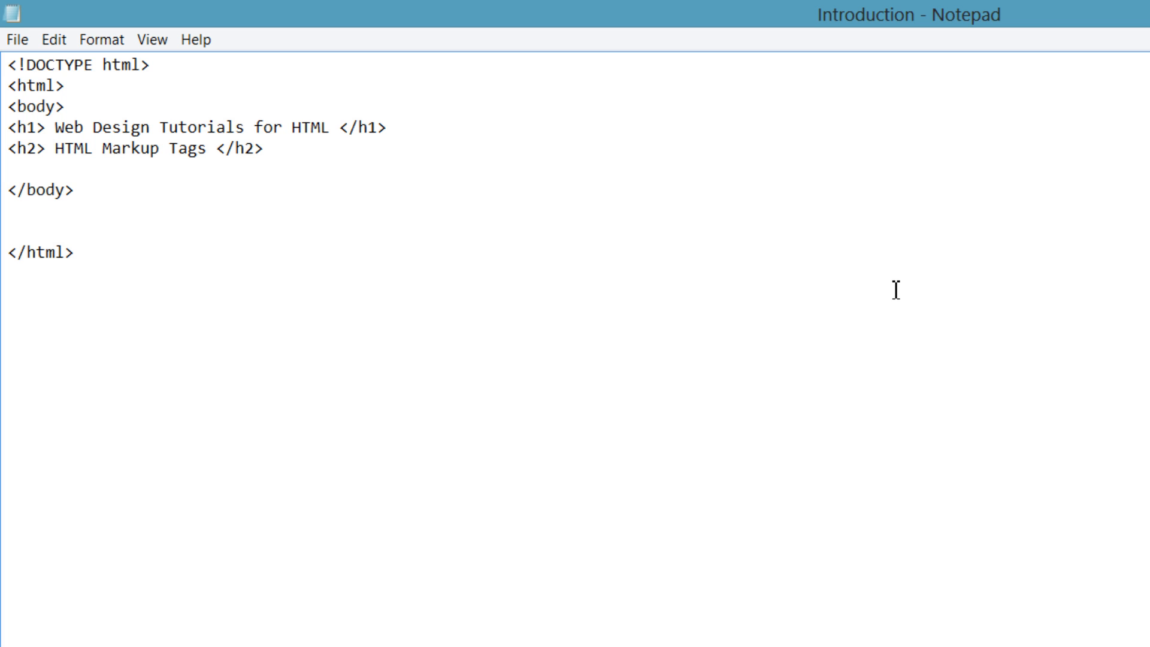
{"action": "key", "text": "Ctrl+s"}
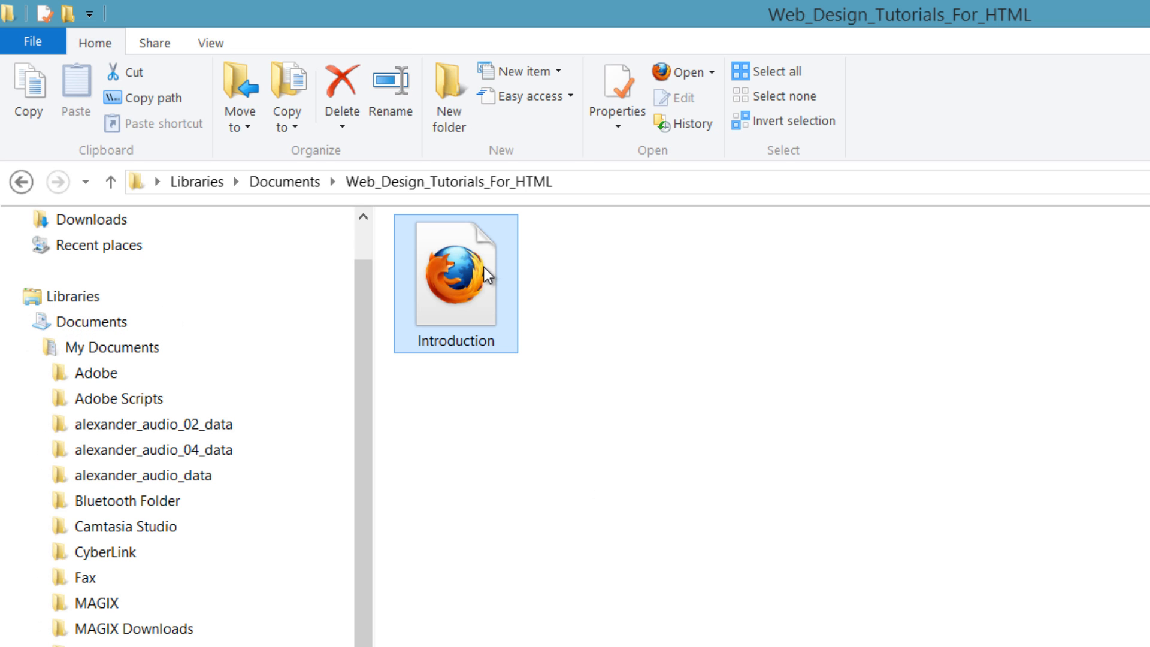
Open Introduction in Firefox to check both headings render
{"action": "double_click", "coordinate": [456, 281]}
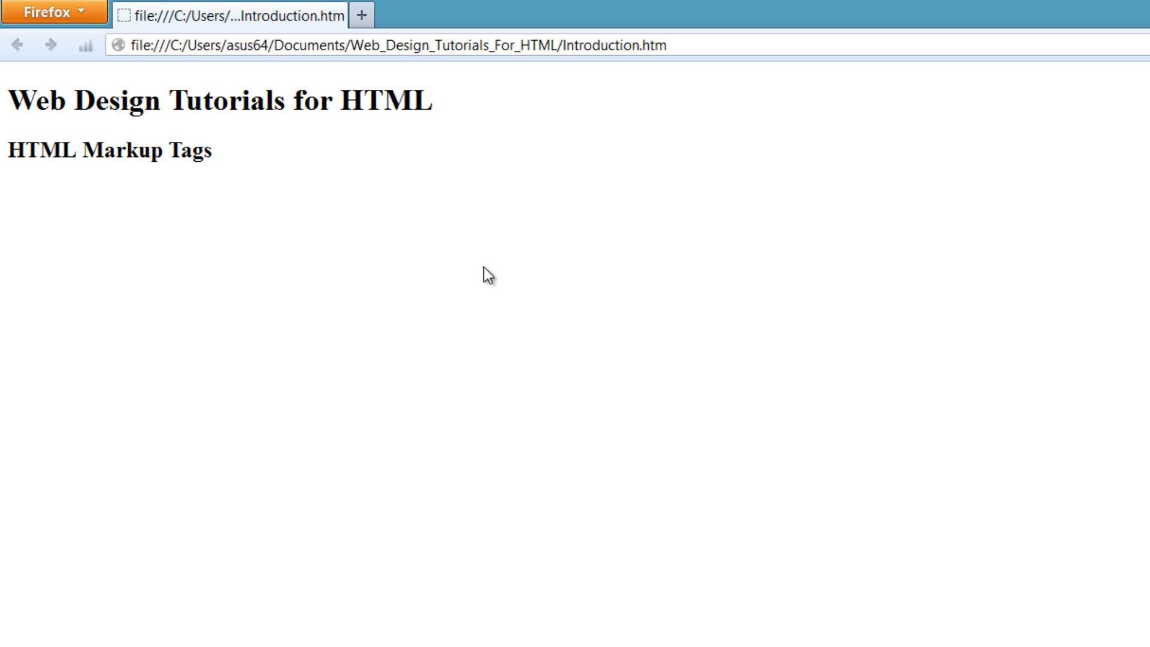
{"action": "mouse_move", "coordinate": [31, 181]}
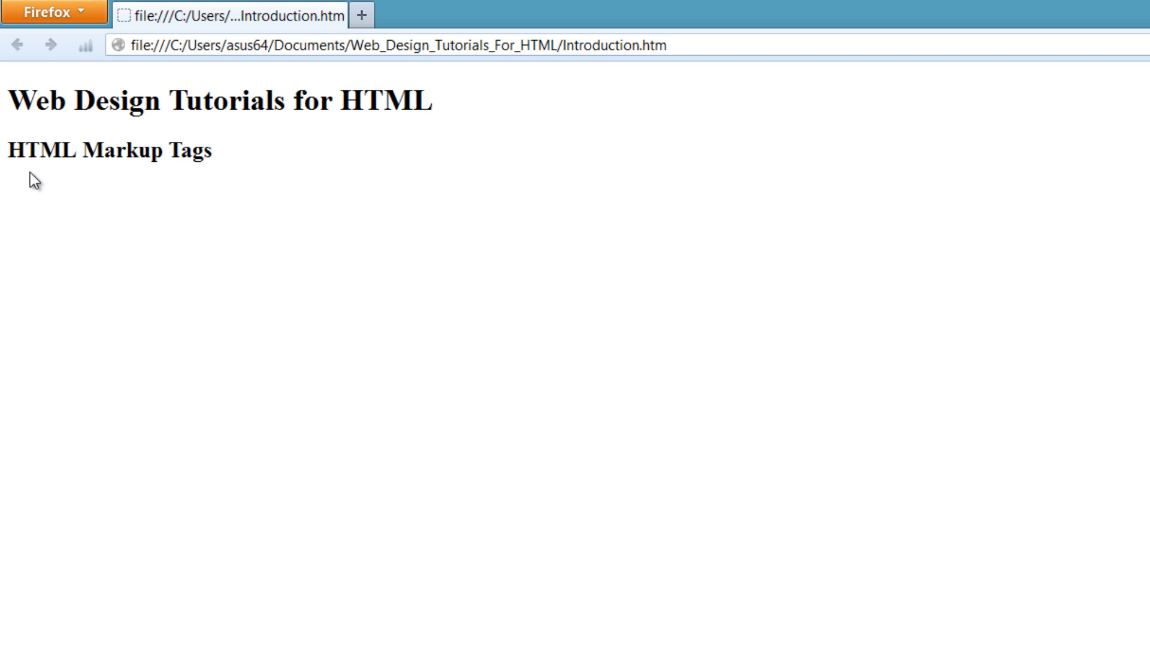
{"action": "mouse_move", "coordinate": [234, 171]}
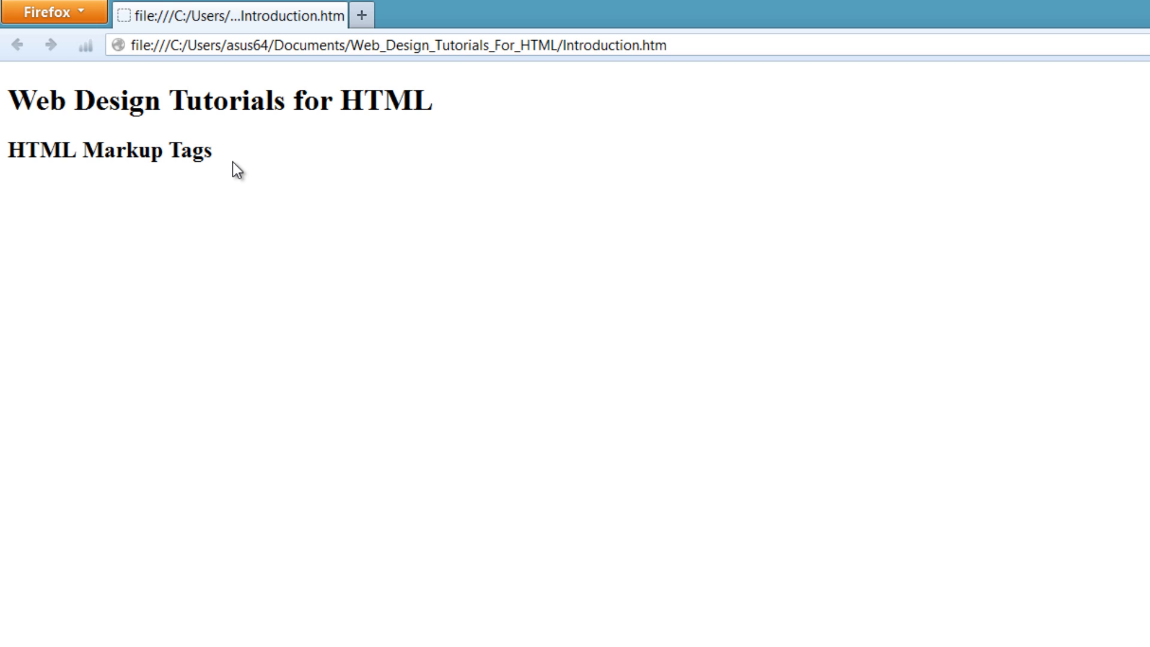